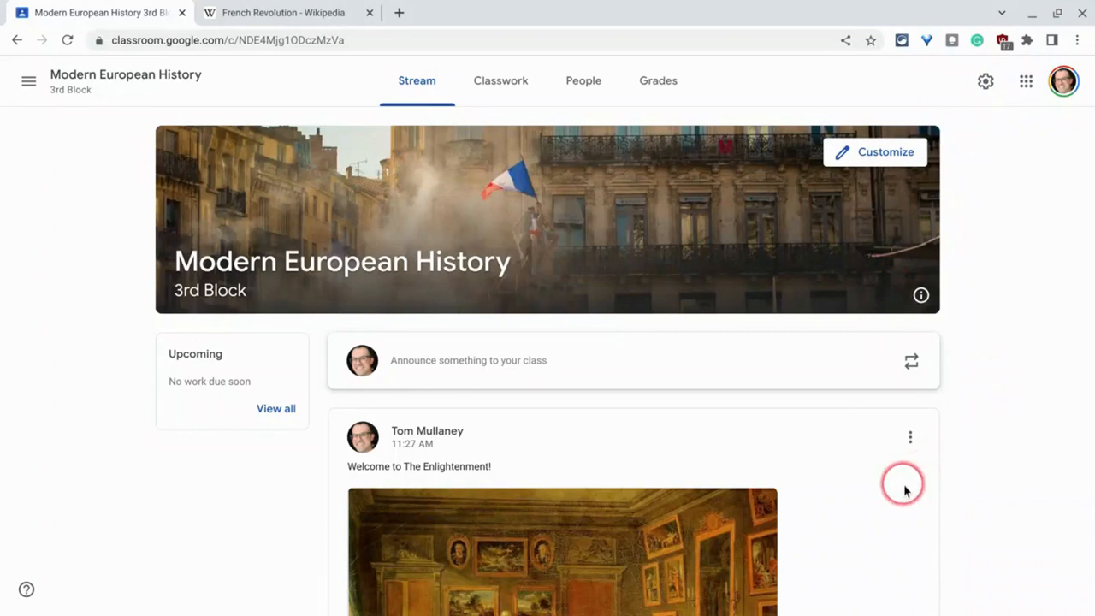
- Begin a class announcement typed as 'Welcome to the French Revolution!'
{"action": "scroll", "scroll_direction": "down", "scroll_amount": 3}
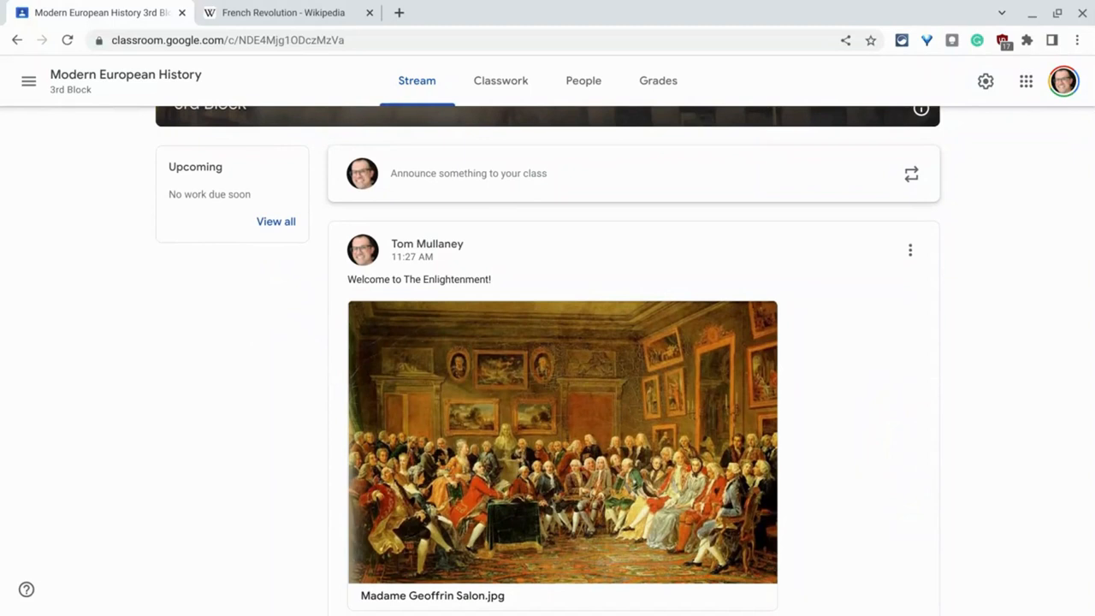
{"action": "scroll", "scroll_direction": "up", "scroll_amount": 3}
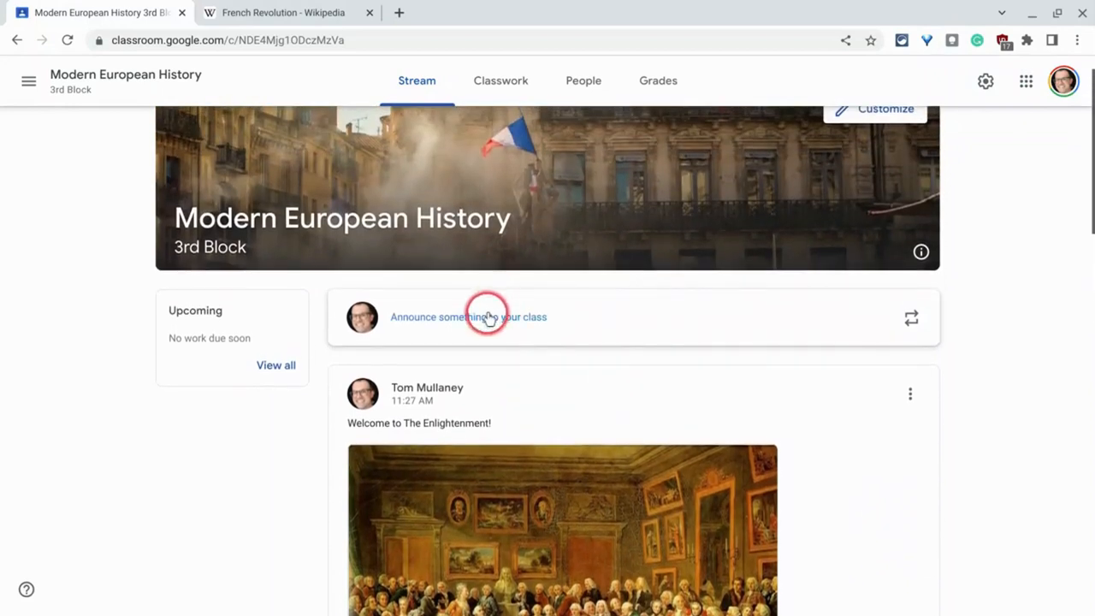
{"action": "left_click", "coordinate": [468, 317]}
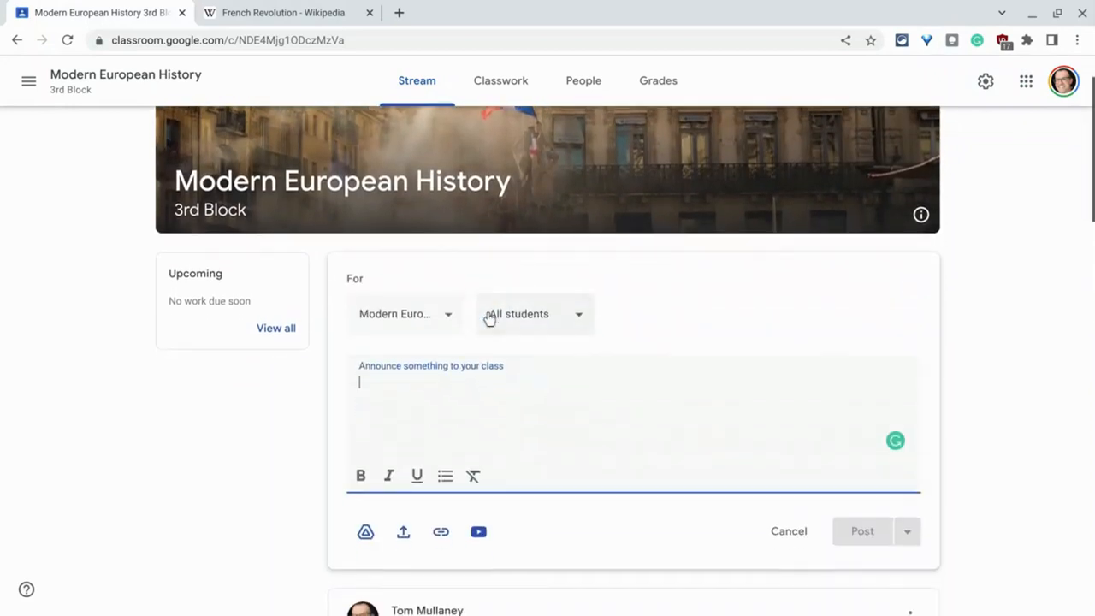
{"action": "type", "text": "Welcome to th"}
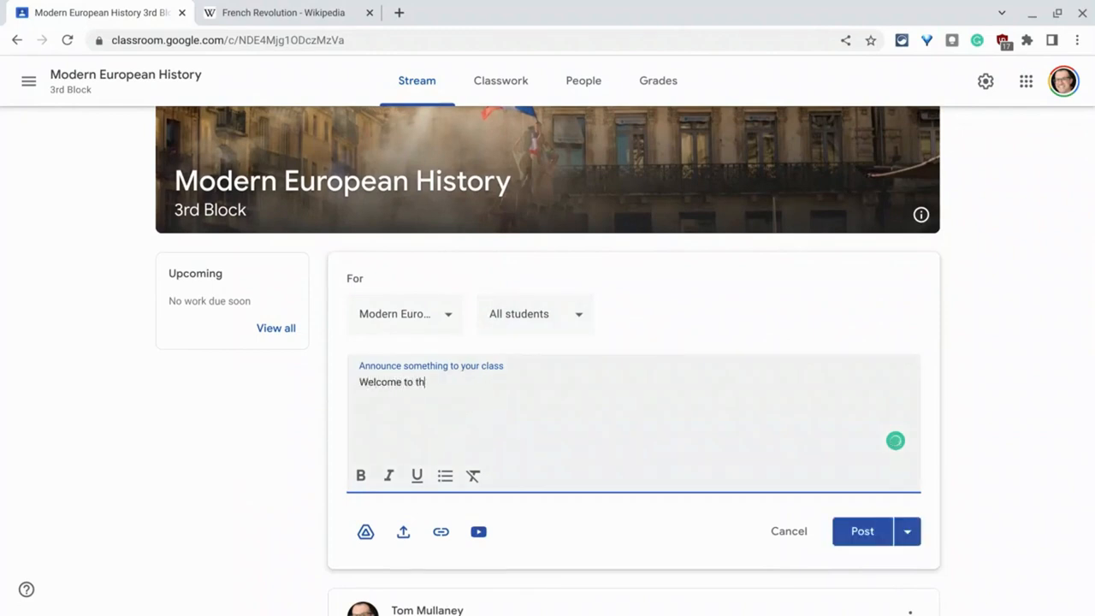
{"action": "type", "text": "e French Revolution!"}
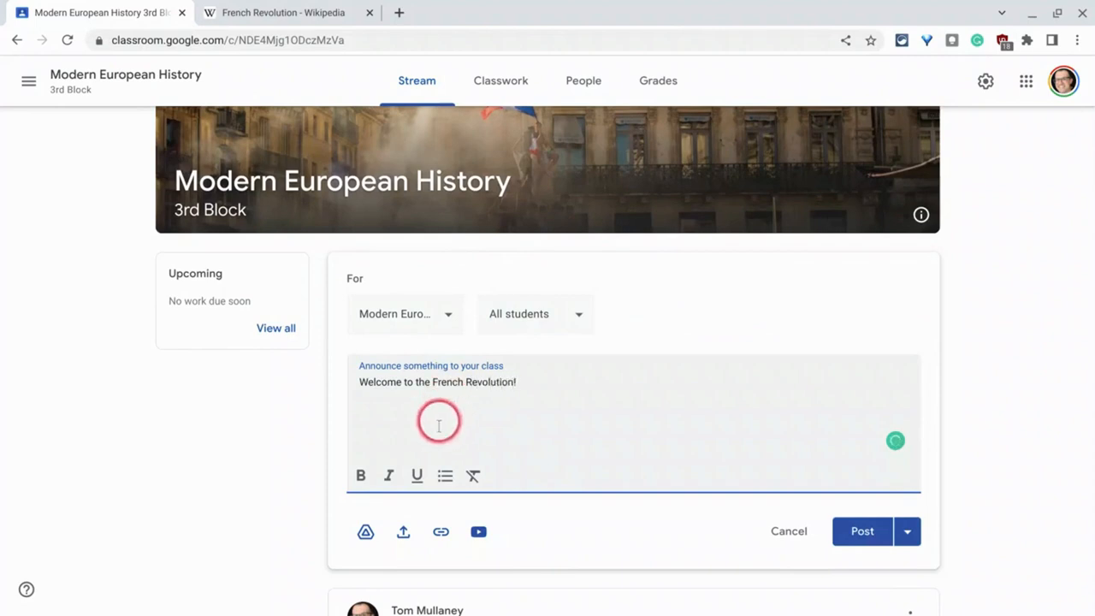
- Open the Insert files upload dialog for the French Revolution announcement
{"action": "left_click", "coordinate": [403, 532]}
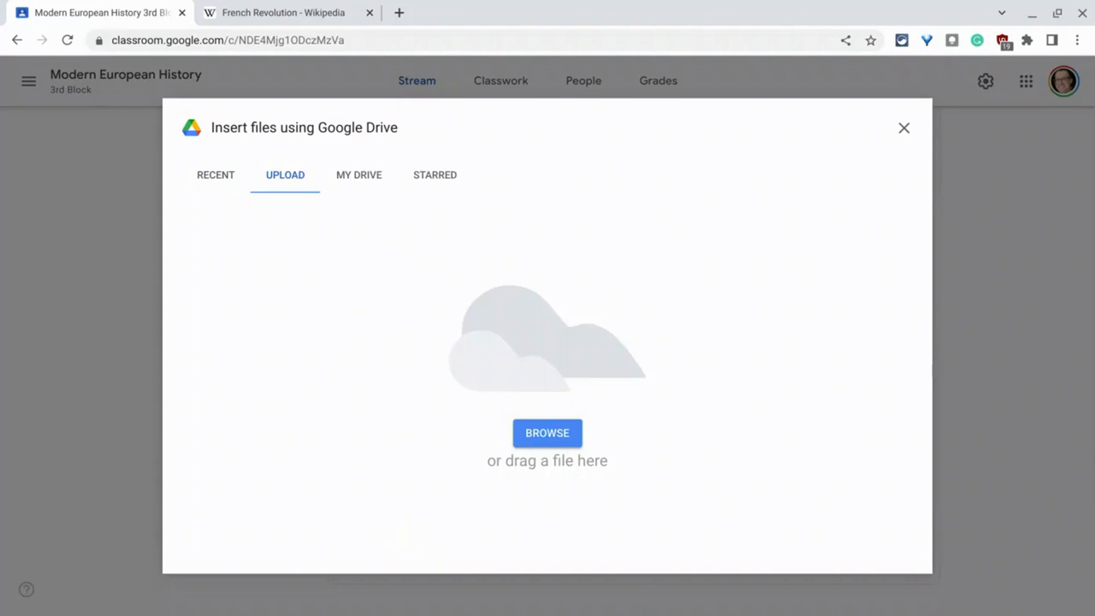
{"action": "mouse_move", "coordinate": [419, 488]}
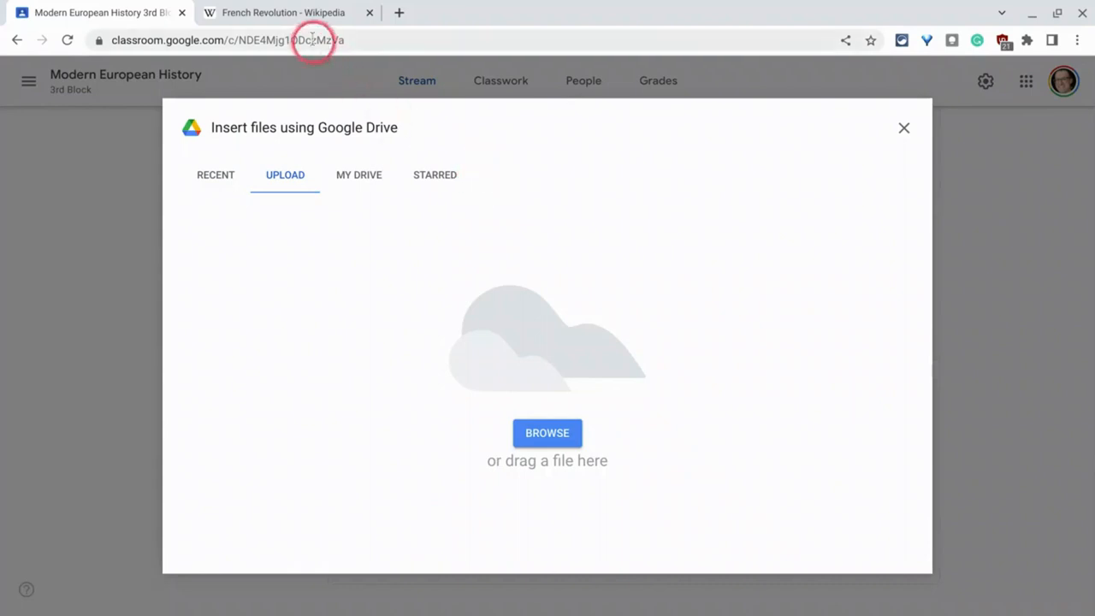
- Save Wikipedia's original Tuileries storming painting into the Downloads folder
{"action": "right_click", "coordinate": [454, 237]}
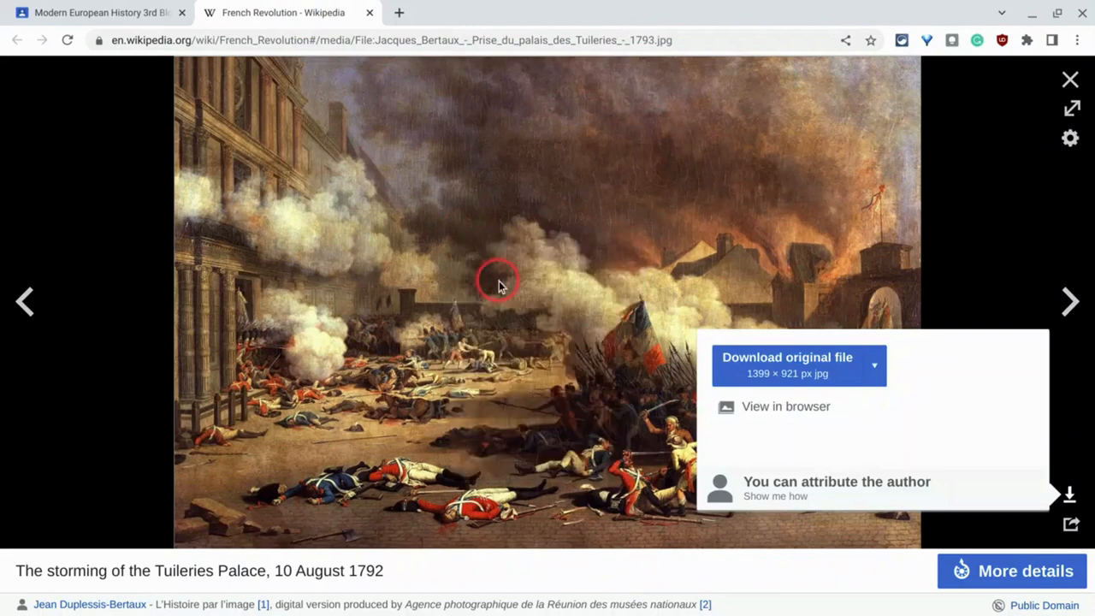
{"action": "left_click", "coordinate": [786, 357]}
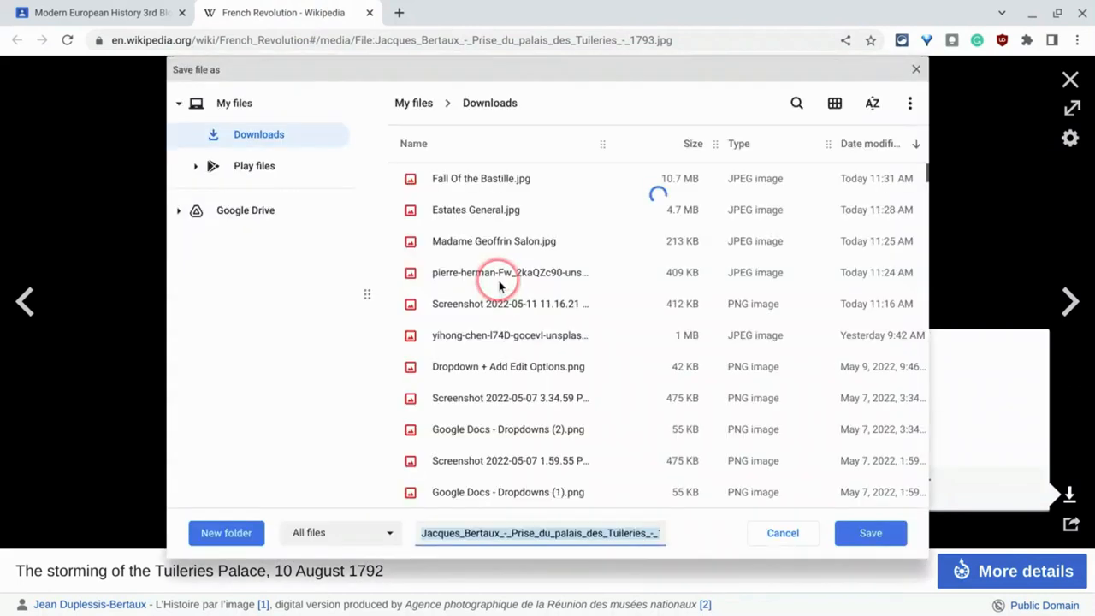
{"action": "left_click", "coordinate": [870, 532]}
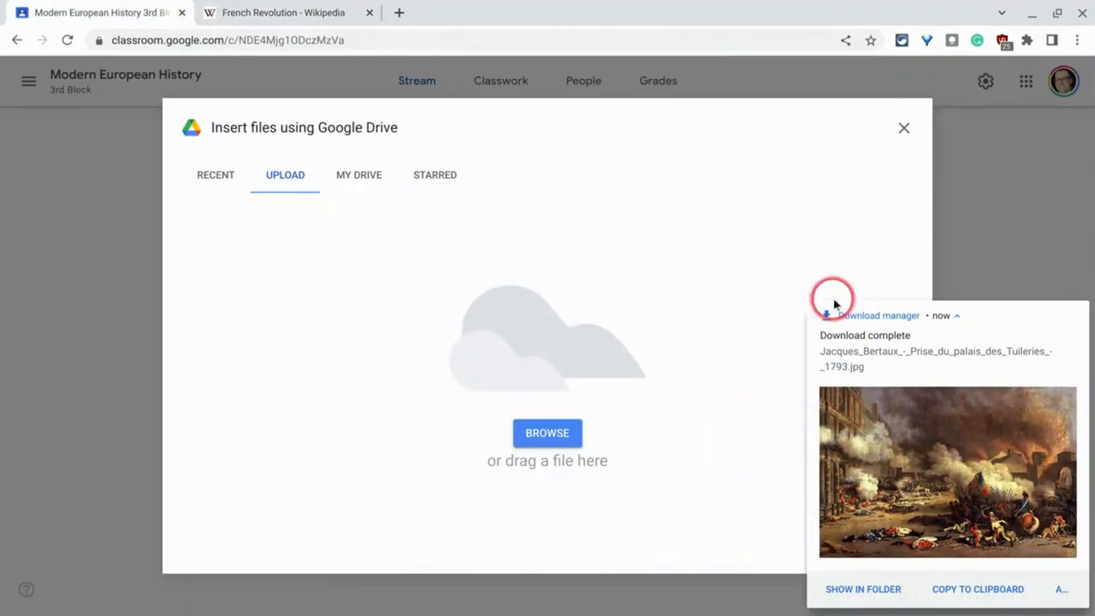
- Upload the Jacques_Bertaux Tuileries painting from Downloads as an attachment
{"action": "left_click", "coordinate": [547, 432]}
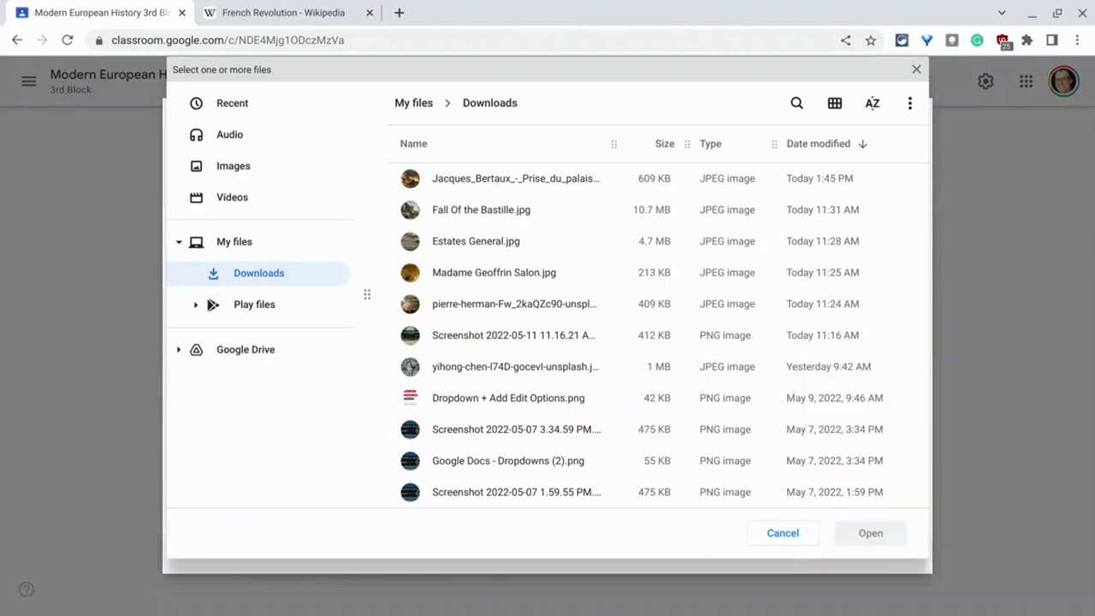
{"action": "left_click", "coordinate": [515, 178]}
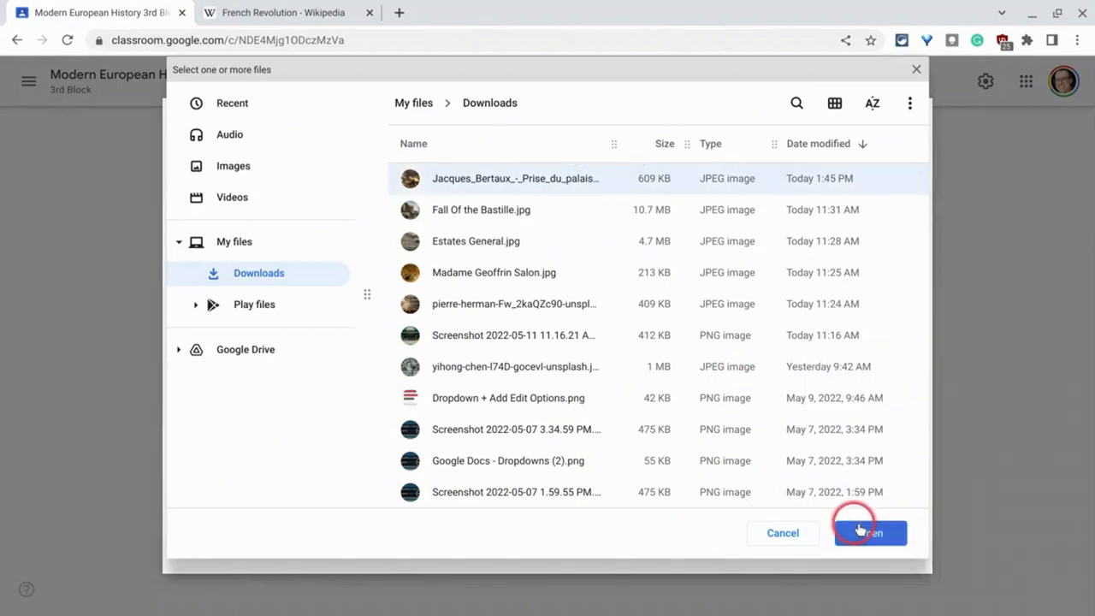
{"action": "left_click", "coordinate": [870, 532]}
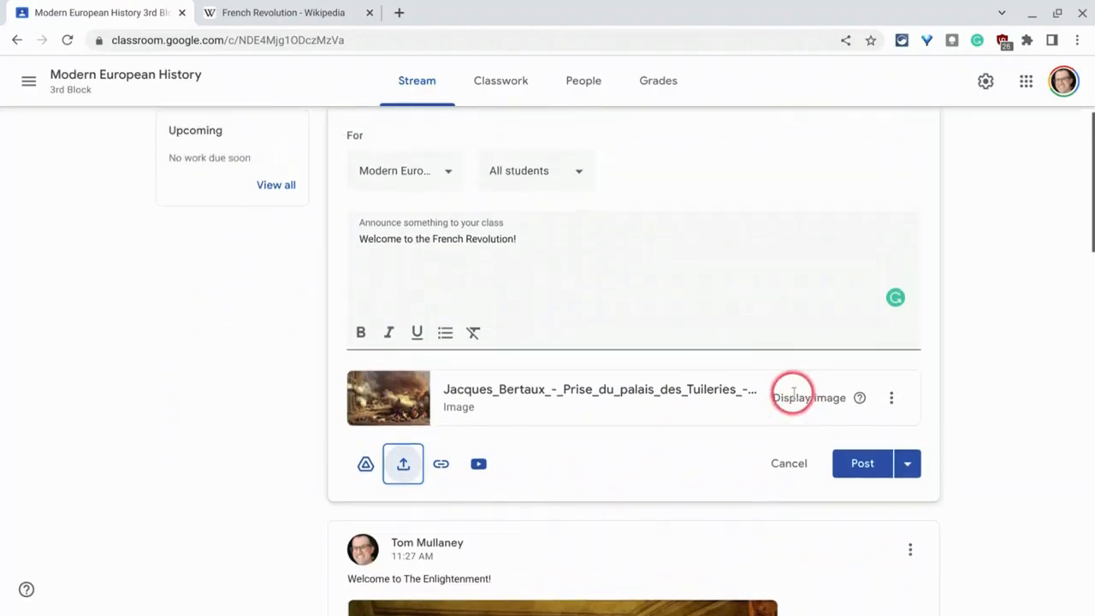
{"action": "mouse_move", "coordinate": [859, 398]}
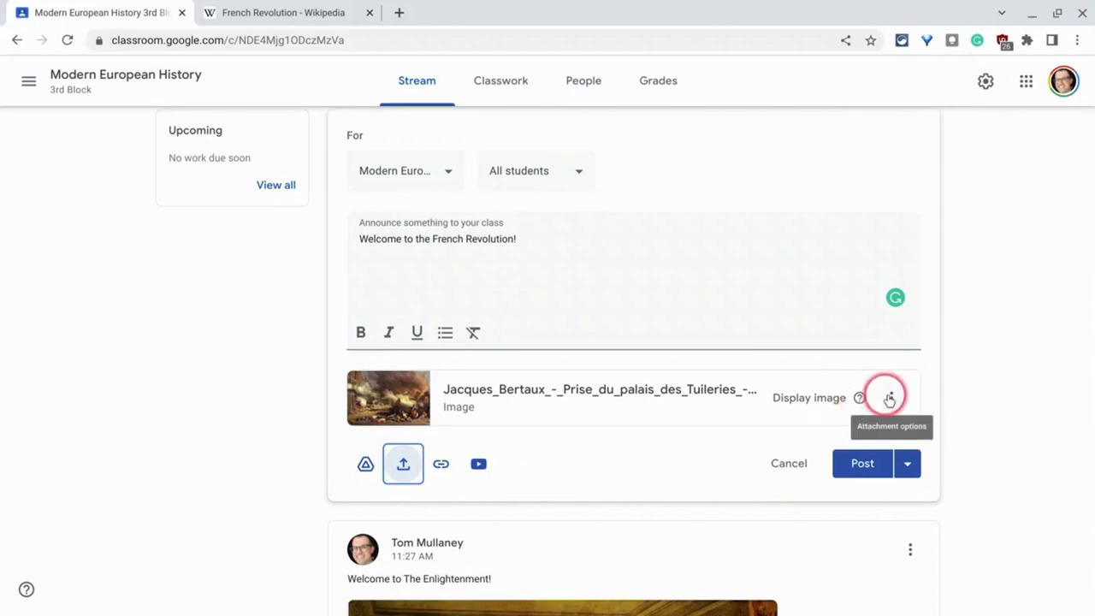
- Review the painting's attachment options unchanged, then post the announcement
{"action": "left_click", "coordinate": [890, 397]}
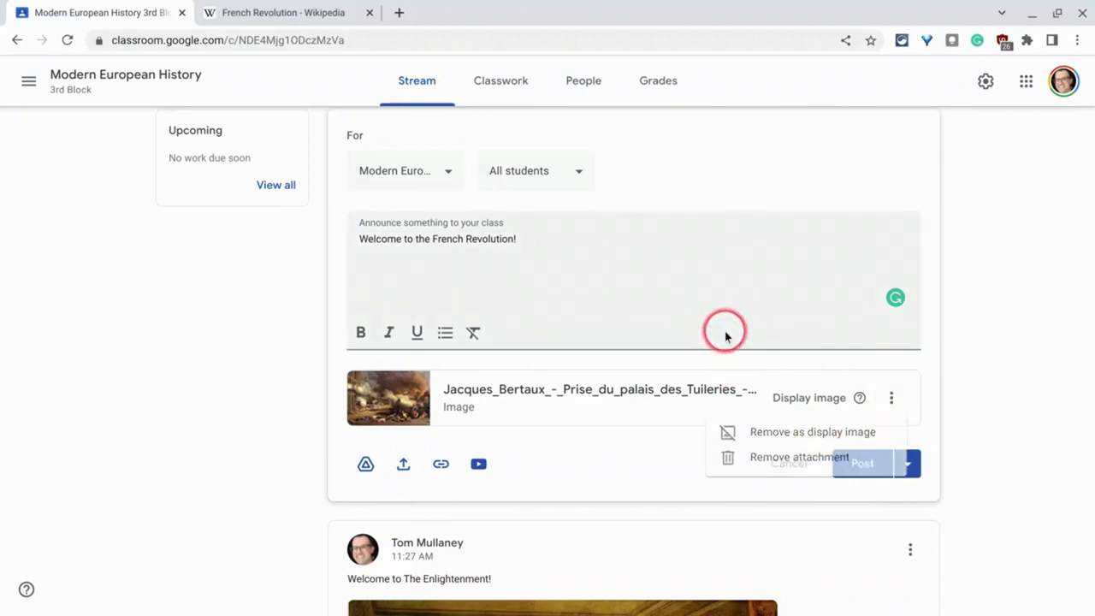
{"action": "left_click", "coordinate": [851, 463]}
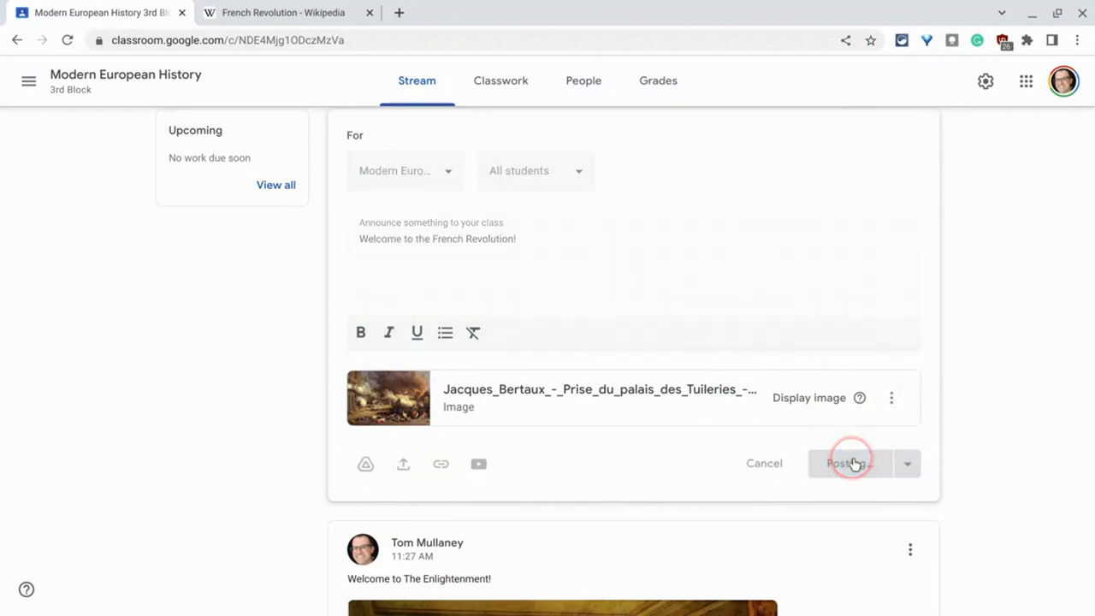
{"action": "left_click", "coordinate": [847, 463]}
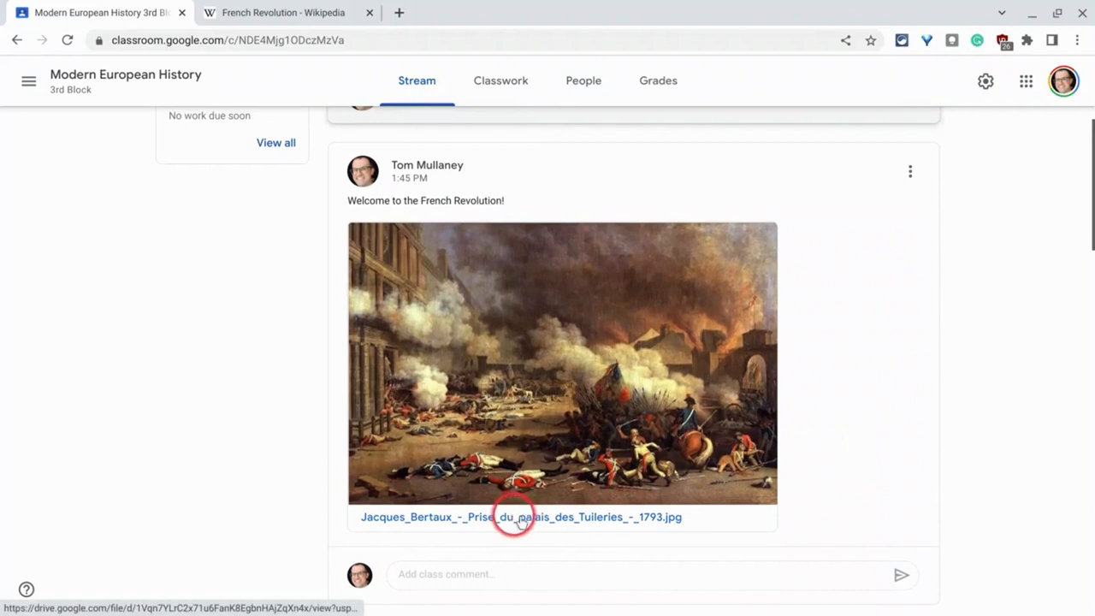
{"action": "mouse_move", "coordinate": [652, 522]}
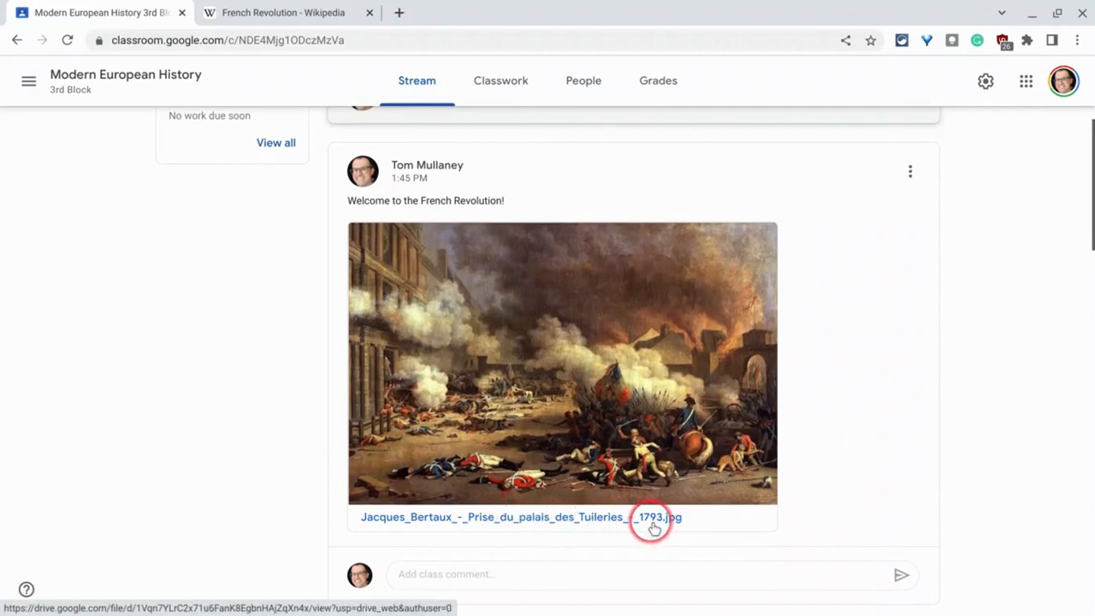
{"action": "mouse_move", "coordinate": [724, 490]}
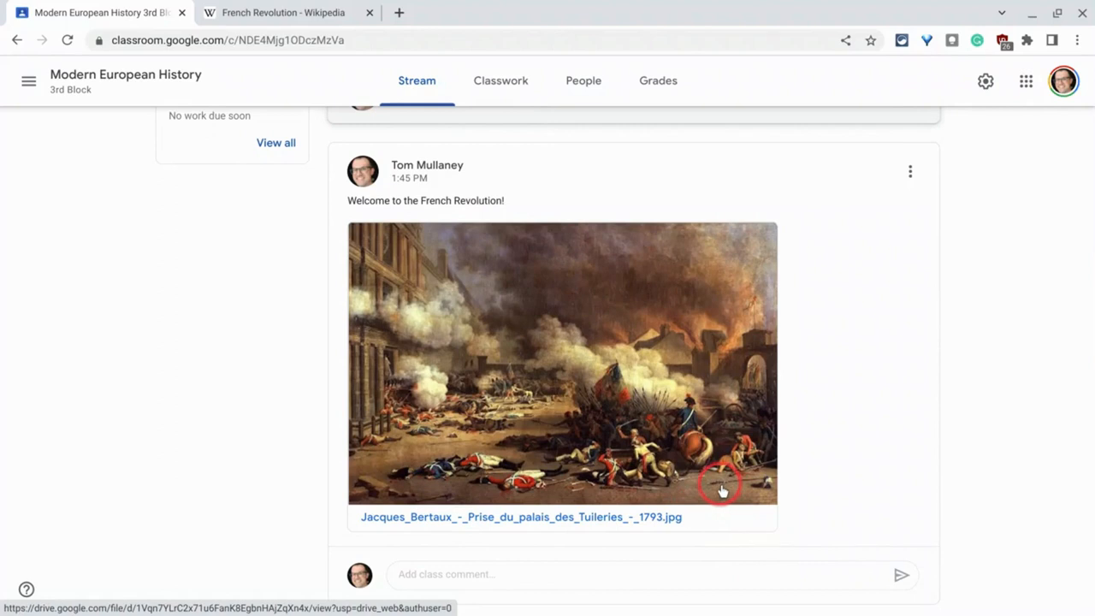
{"action": "mouse_move", "coordinate": [293, 606]}
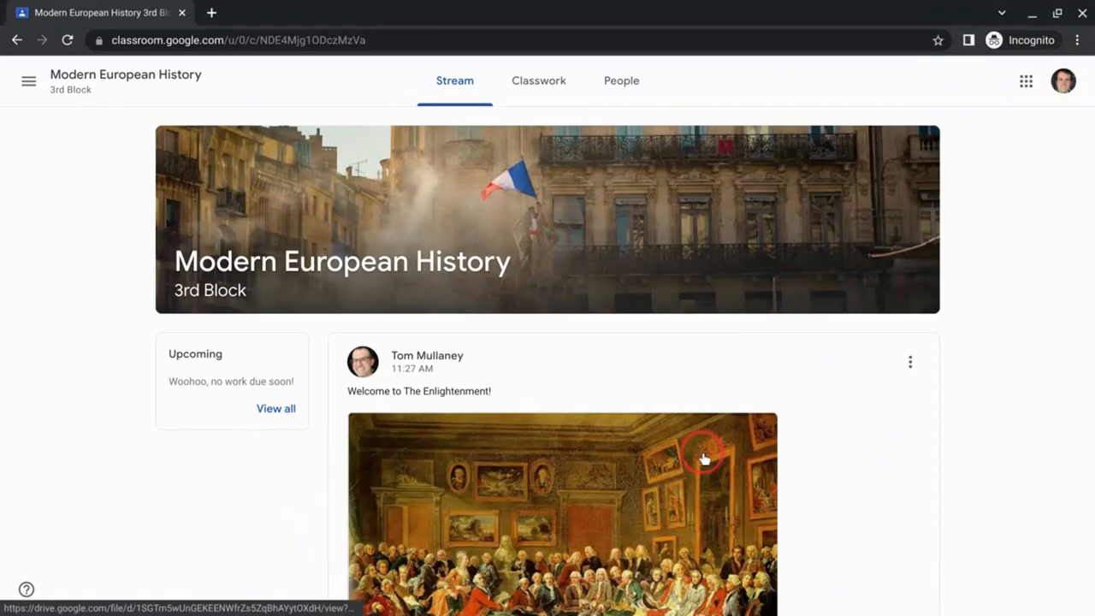
- Reload the student's Stream so the French Revolution post appears above Enlightenment
{"action": "left_click", "coordinate": [68, 41]}
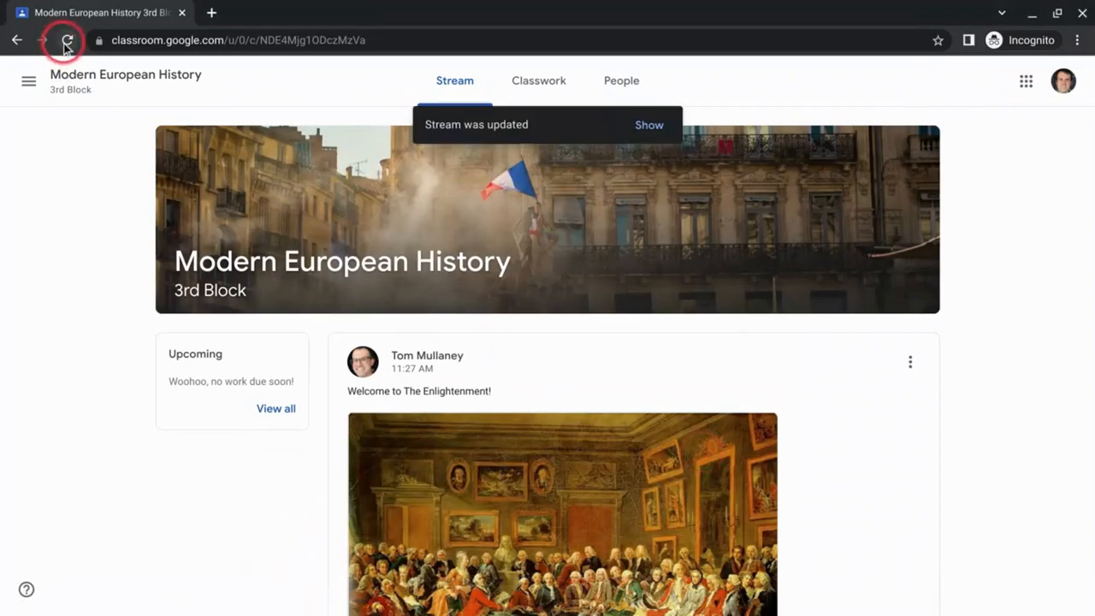
{"action": "left_click", "coordinate": [67, 40]}
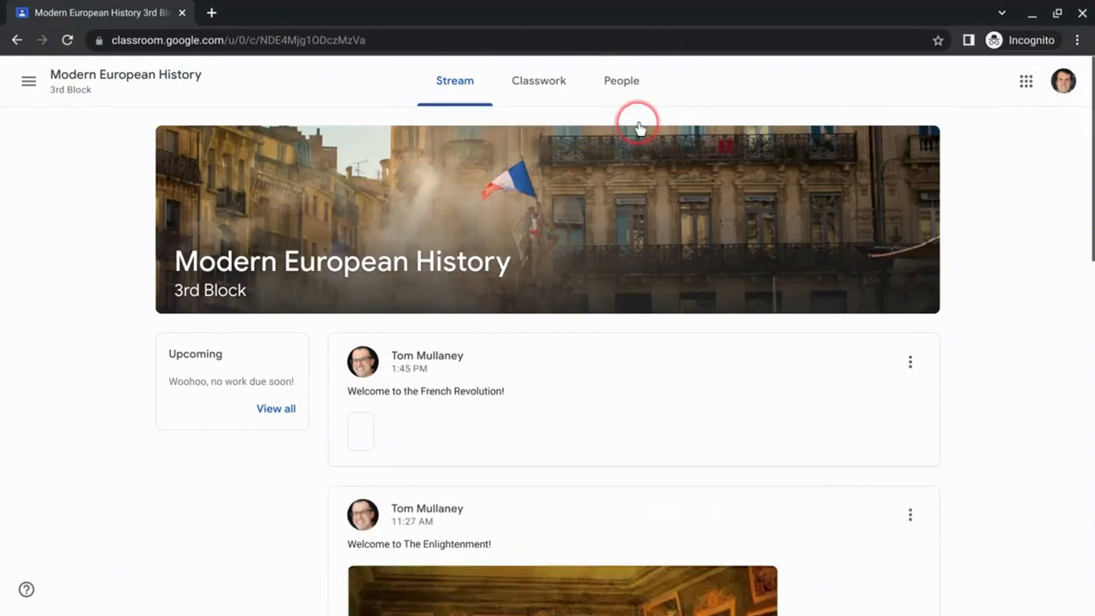
{"action": "scroll", "scroll_direction": "down", "scroll_amount": 3}
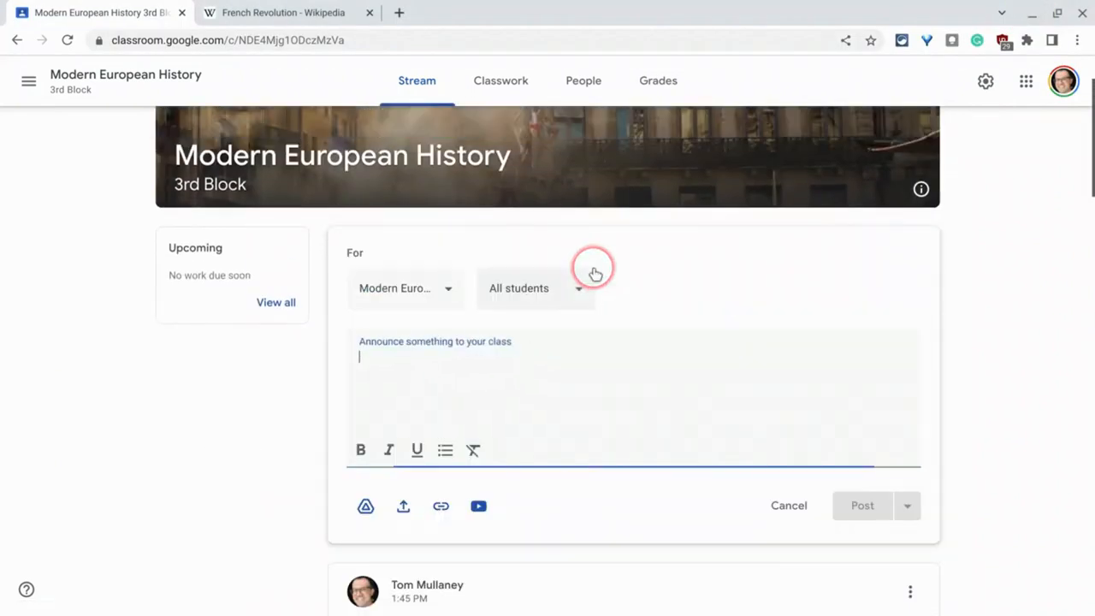
- Type 'Imag' in a new announcement and open the upload window
{"action": "type", "text": "Imag"}
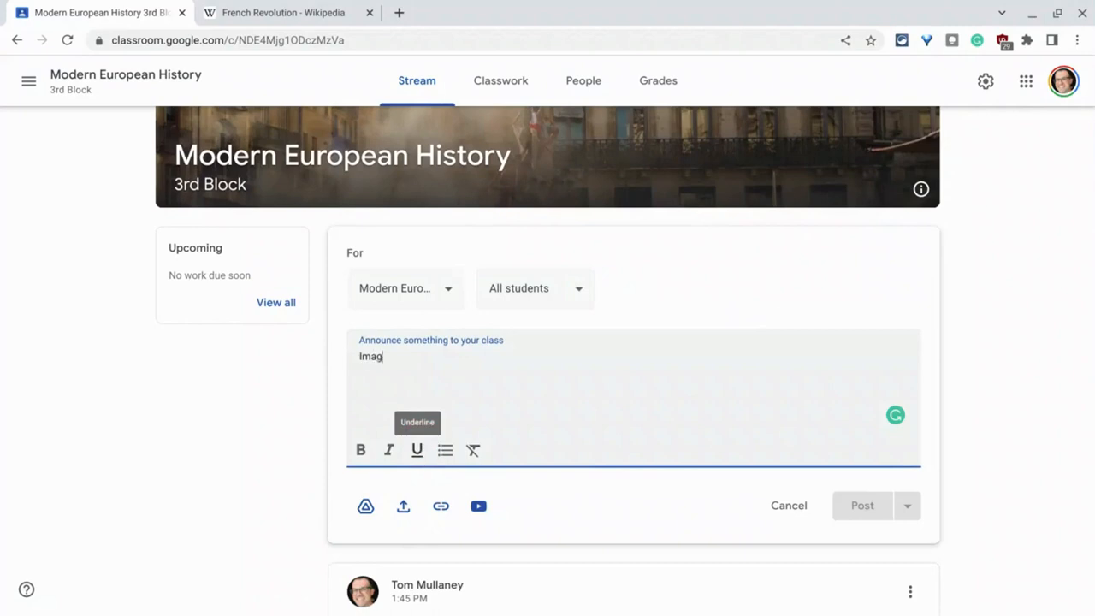
{"action": "left_click", "coordinate": [403, 506]}
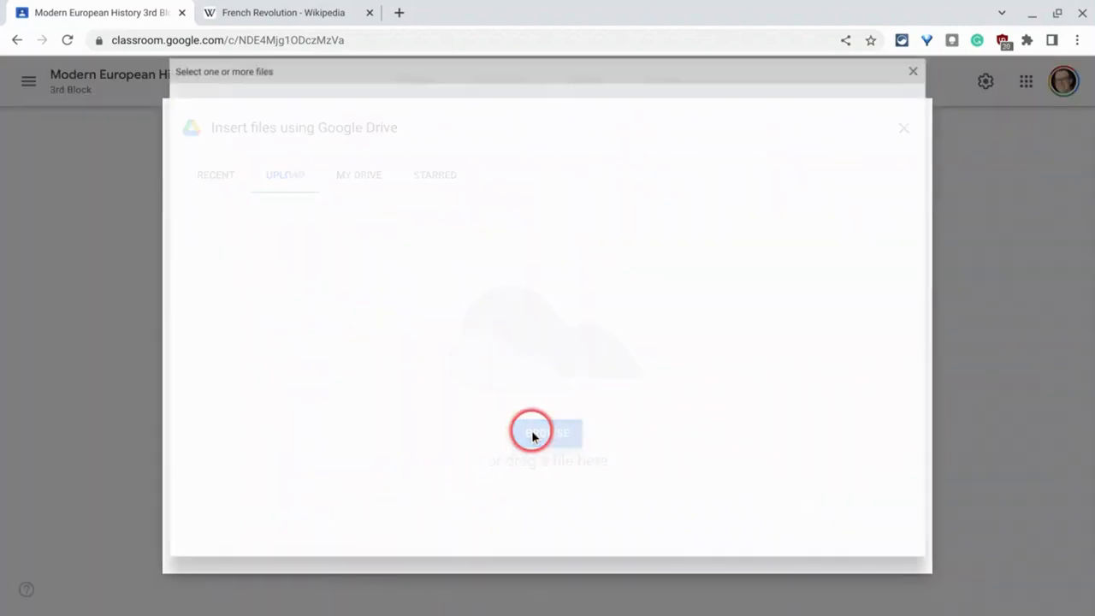
- Upload Fall Of the Bastille.jpg and Estates General.jpg from Downloads
{"action": "left_click", "coordinate": [547, 432]}
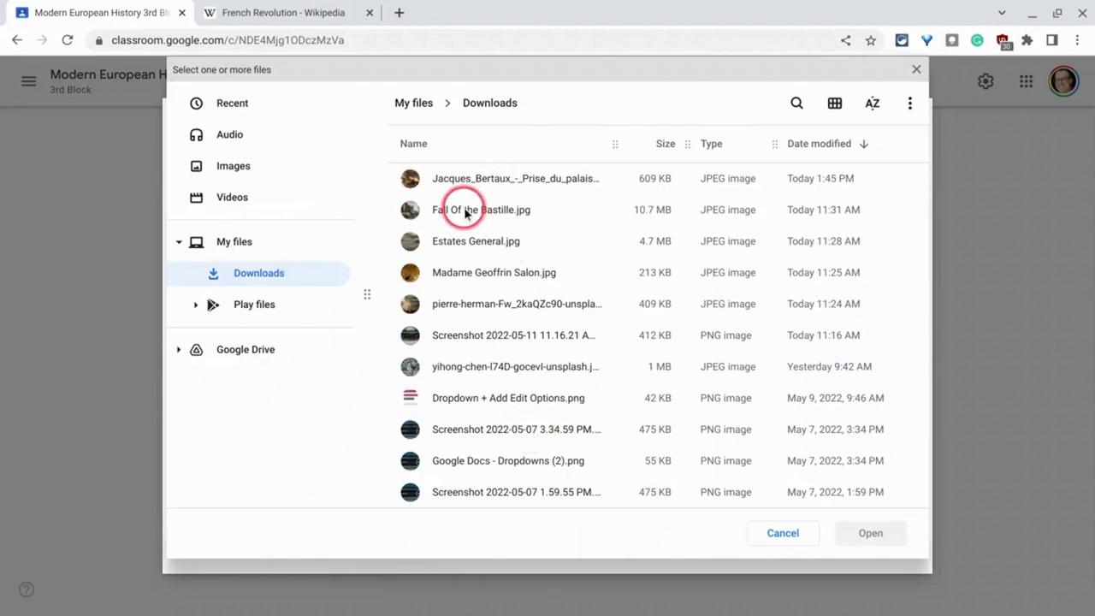
{"action": "left_click", "coordinate": [475, 240]}
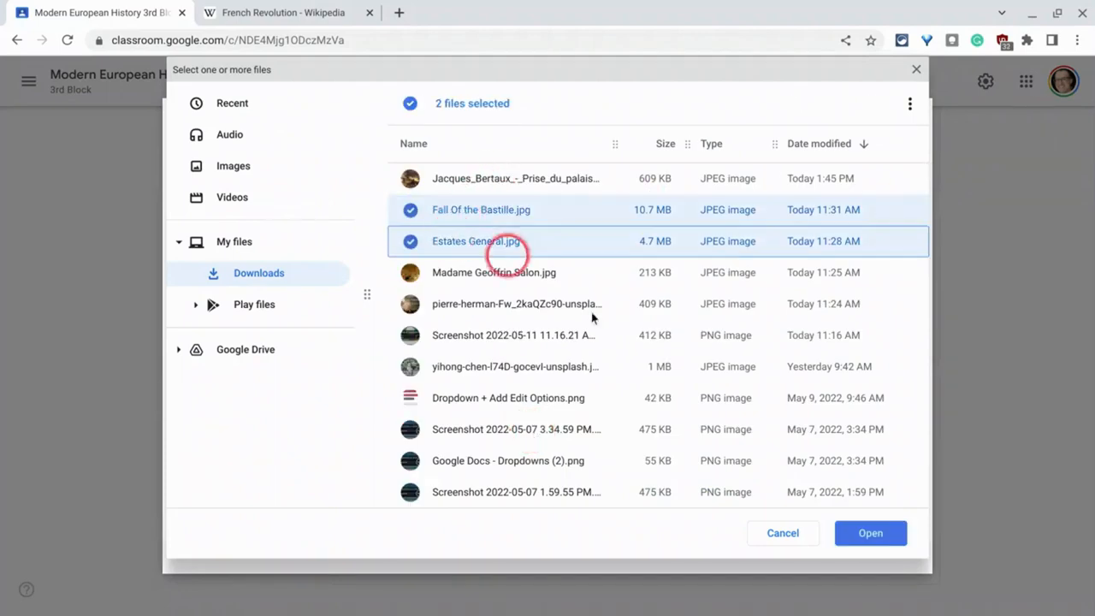
{"action": "left_click", "coordinate": [870, 532]}
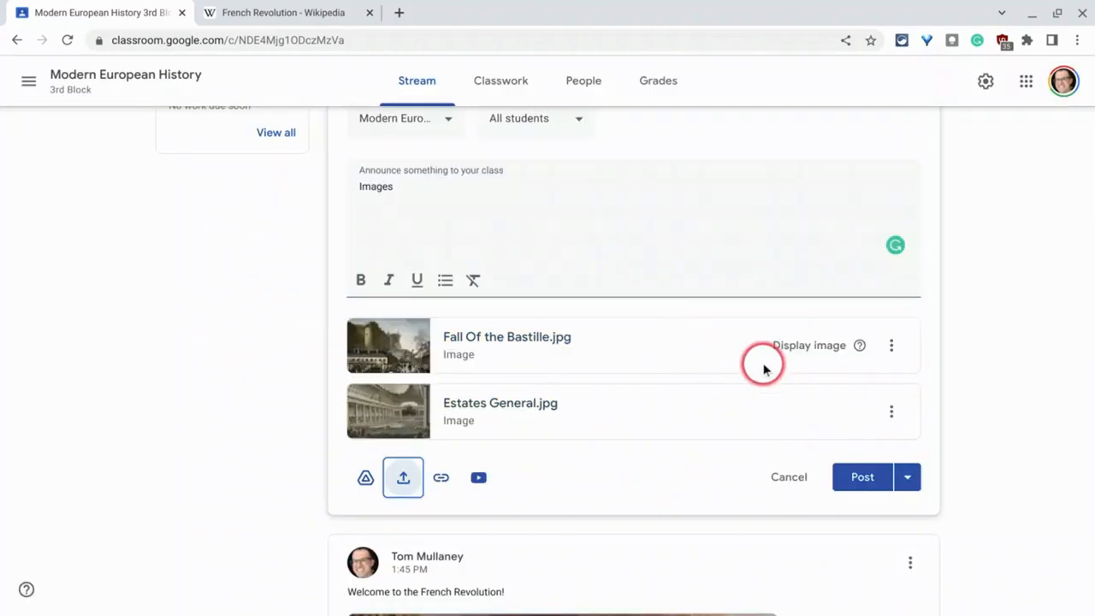
{"action": "mouse_move", "coordinate": [891, 345]}
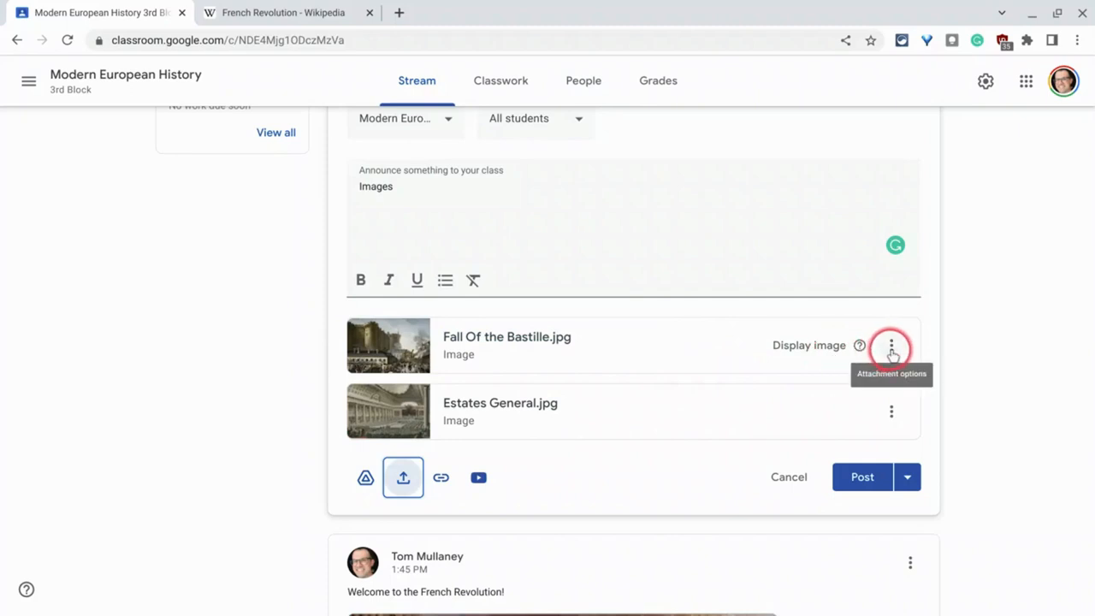
- Remove Fall Of the Bastille as display image, set Estates General instead, and post
{"action": "left_click", "coordinate": [892, 345]}
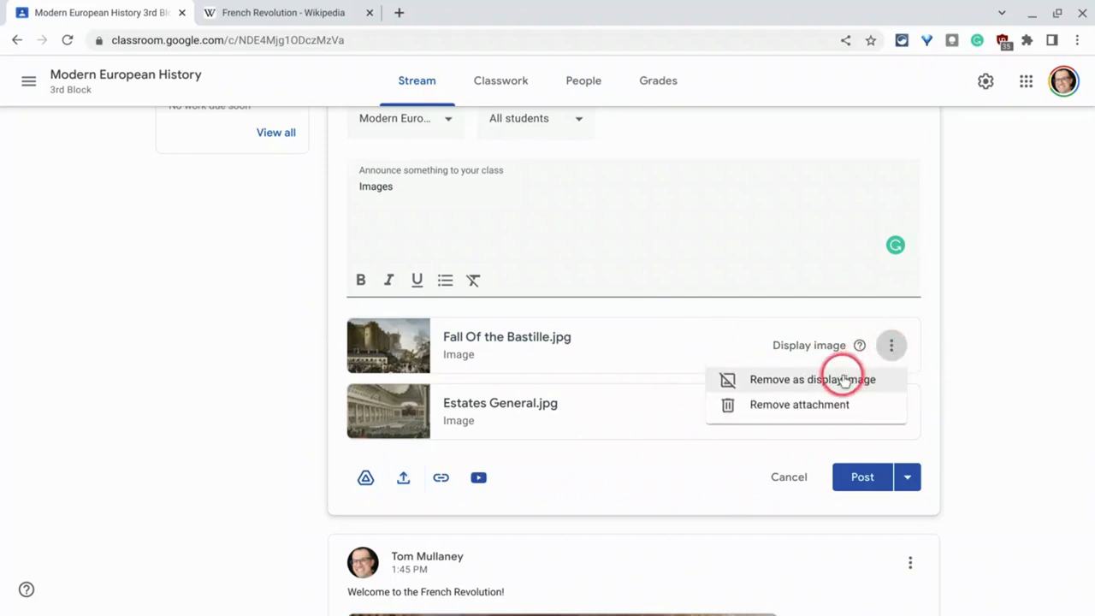
{"action": "left_click", "coordinate": [811, 379]}
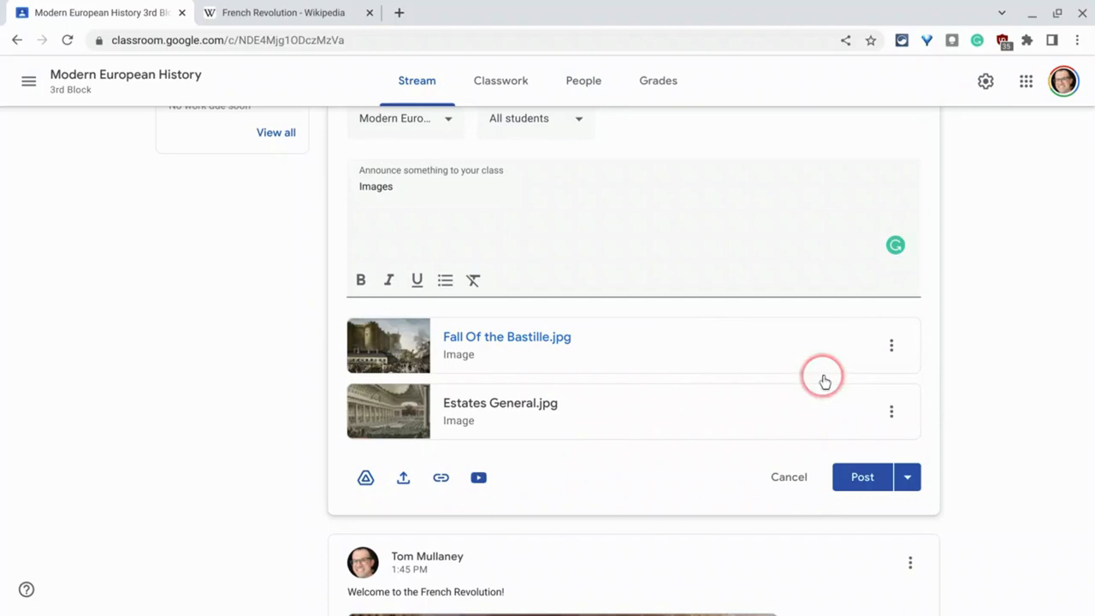
{"action": "left_click", "coordinate": [891, 412]}
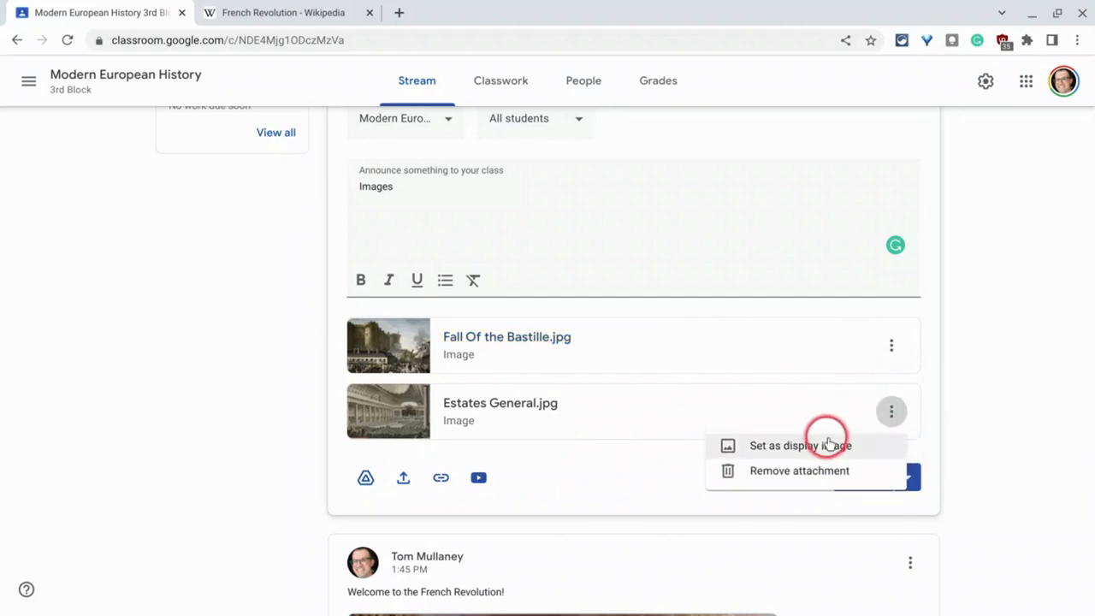
{"action": "left_click", "coordinate": [800, 445]}
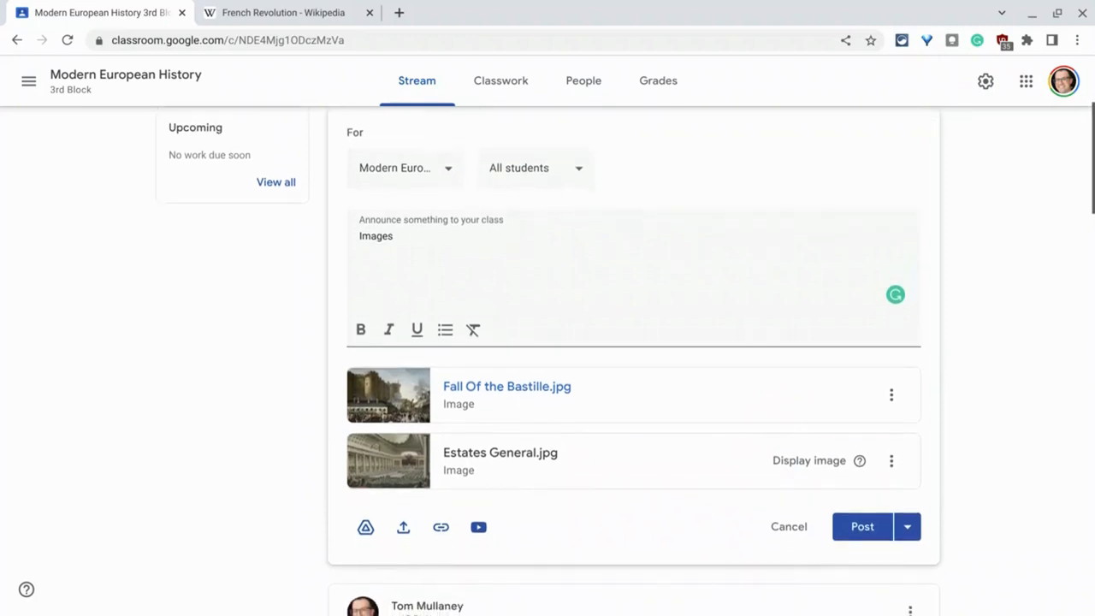
{"action": "left_click", "coordinate": [862, 527]}
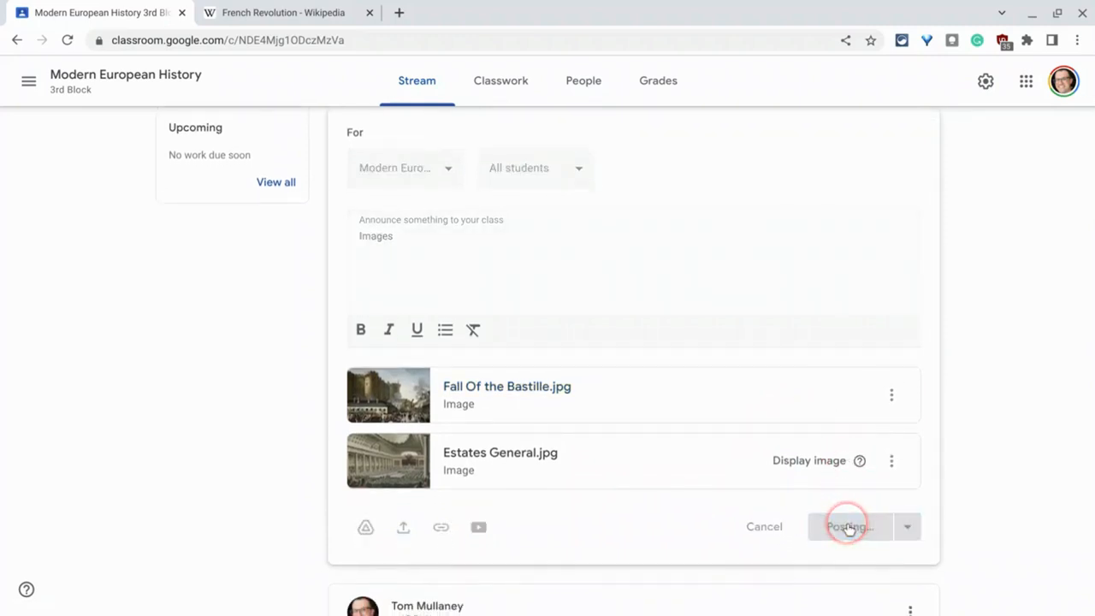
- Review the posted Images announcement and switch to the student's Chrome window
{"action": "left_click", "coordinate": [847, 526]}
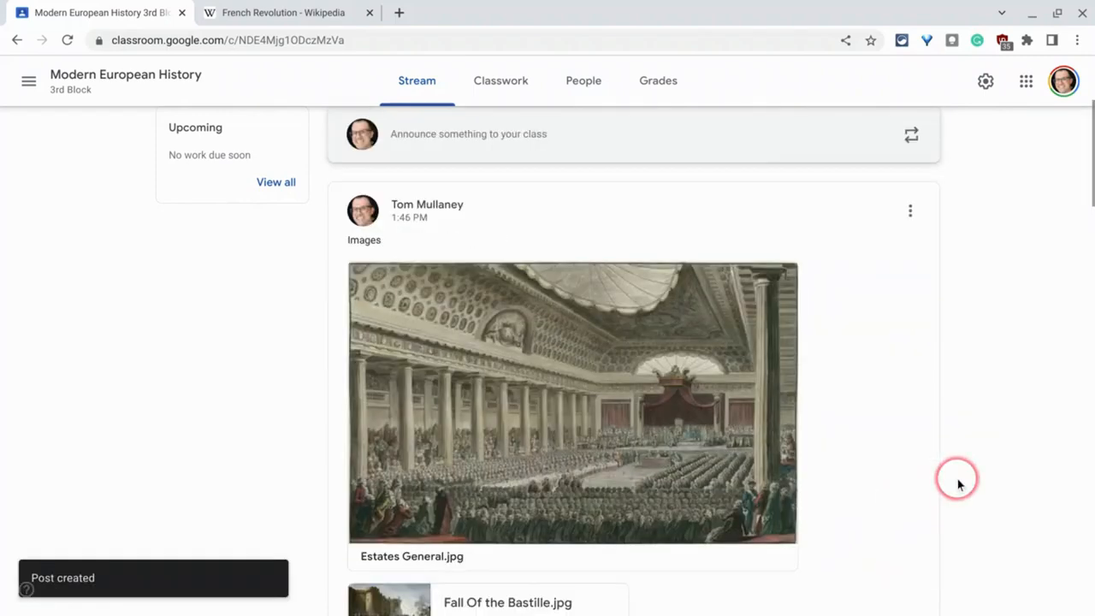
{"action": "scroll", "scroll_direction": "down", "scroll_amount": 3}
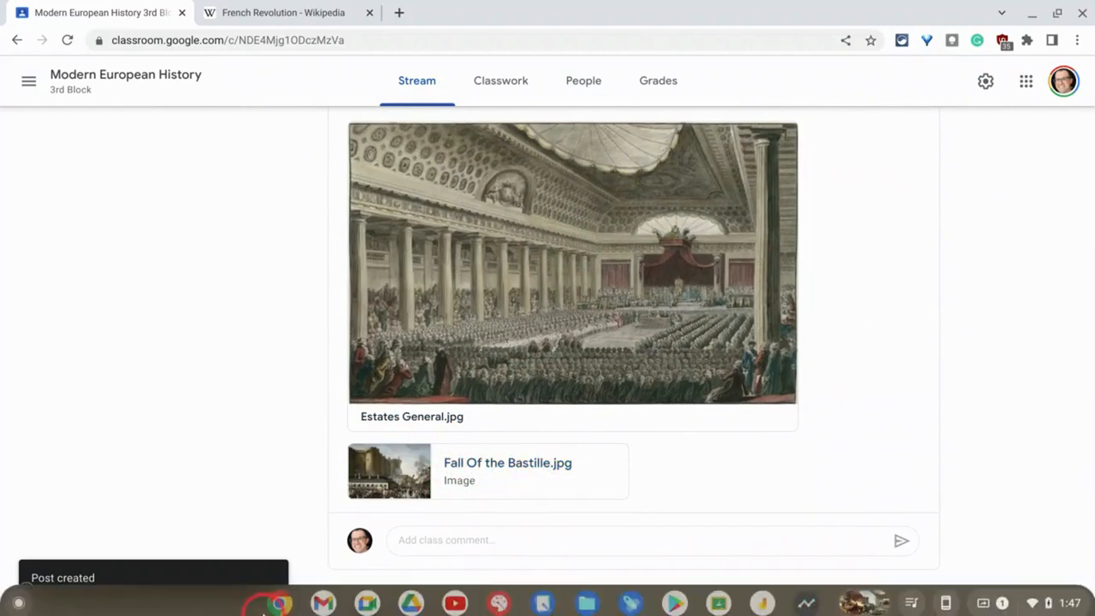
{"action": "right_click", "coordinate": [280, 604]}
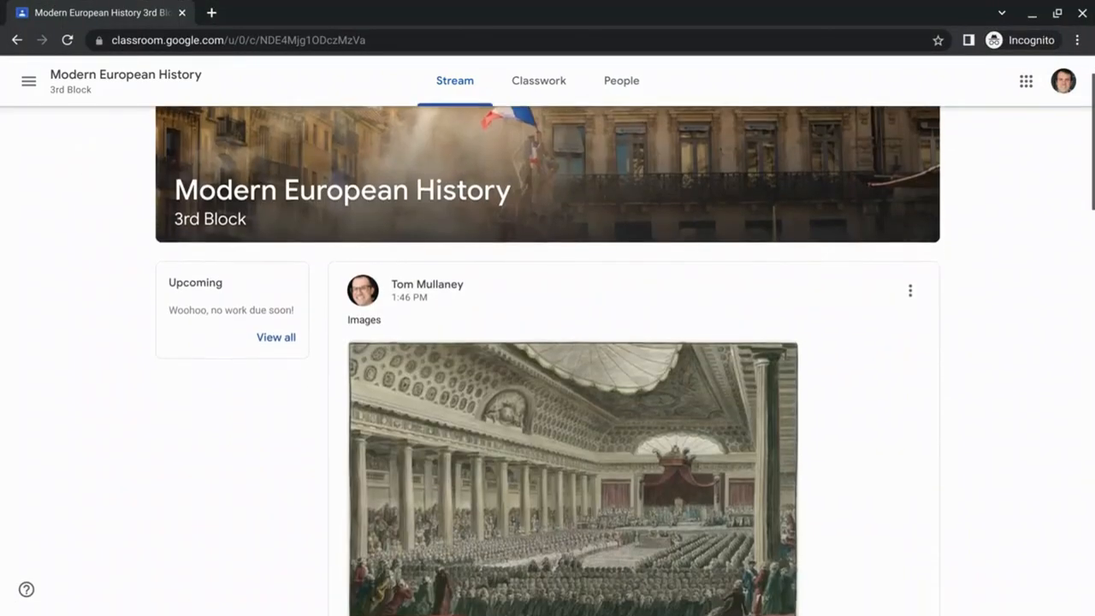
- Scroll the student Stream down to the Images post showing Estates General above Fall Of the Bastille
{"action": "scroll", "scroll_direction": "down", "scroll_amount": 3}
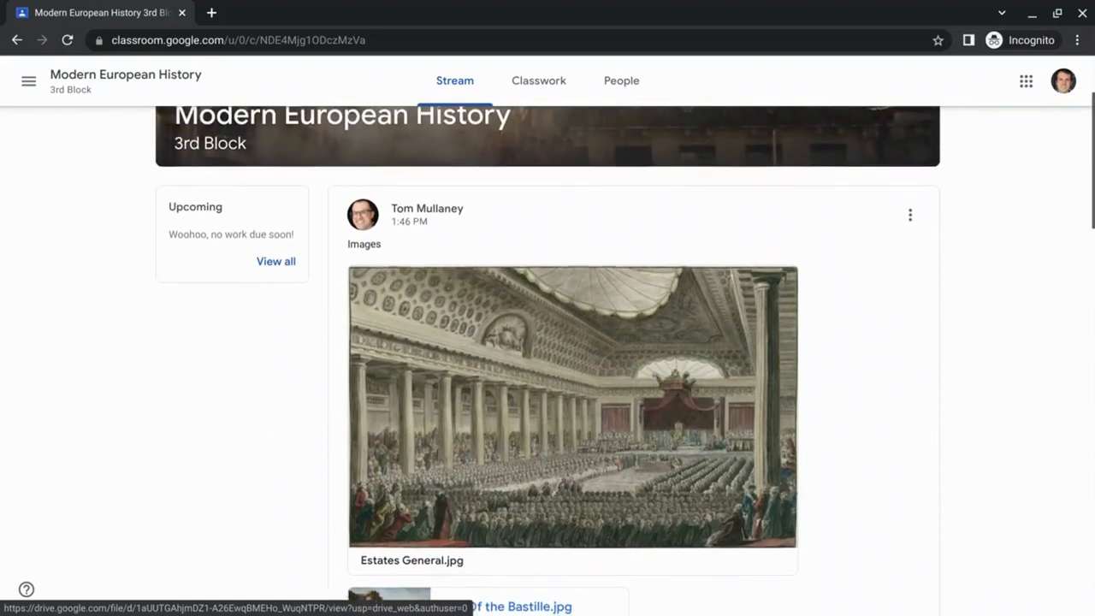
{"action": "scroll", "scroll_direction": "down", "scroll_amount": 3}
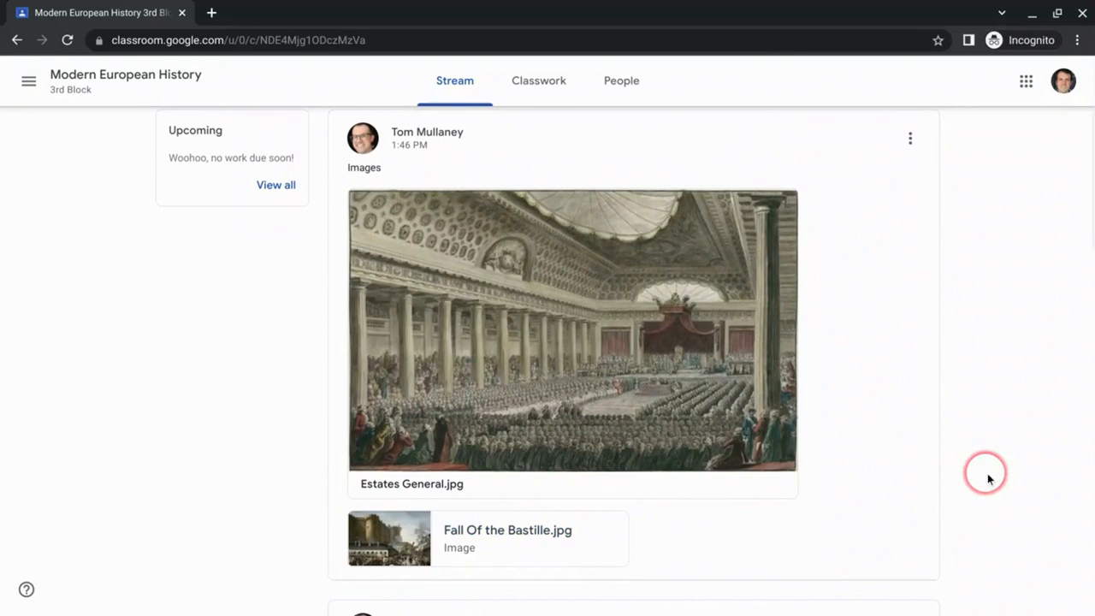